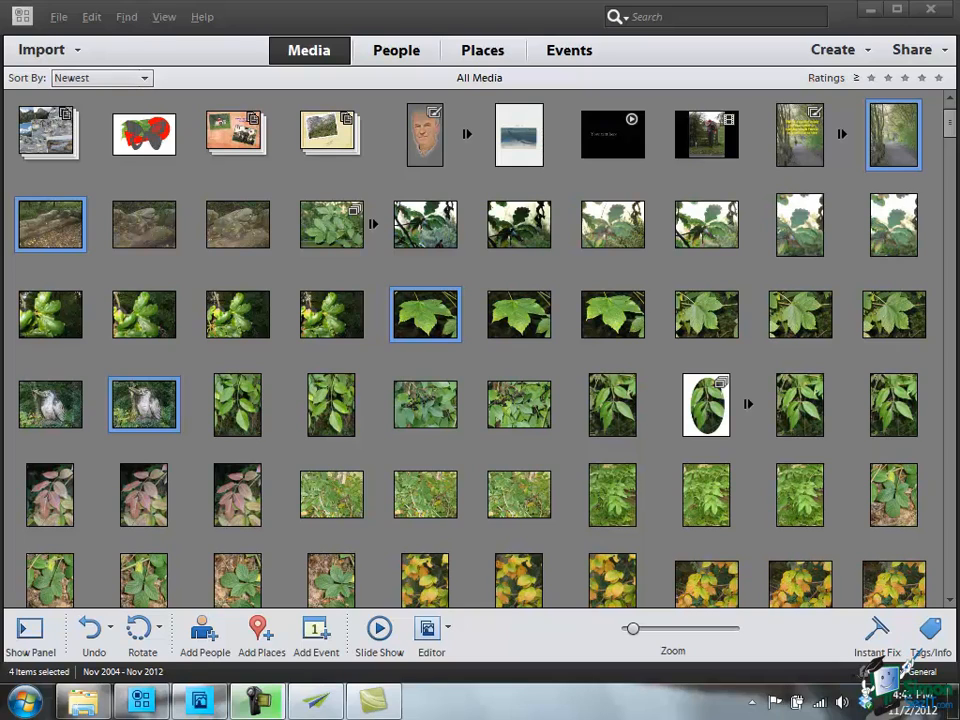
# Step: Right-click the bald man's portrait to show its Add a Person menu
pyautogui.rightClick(97, 178)
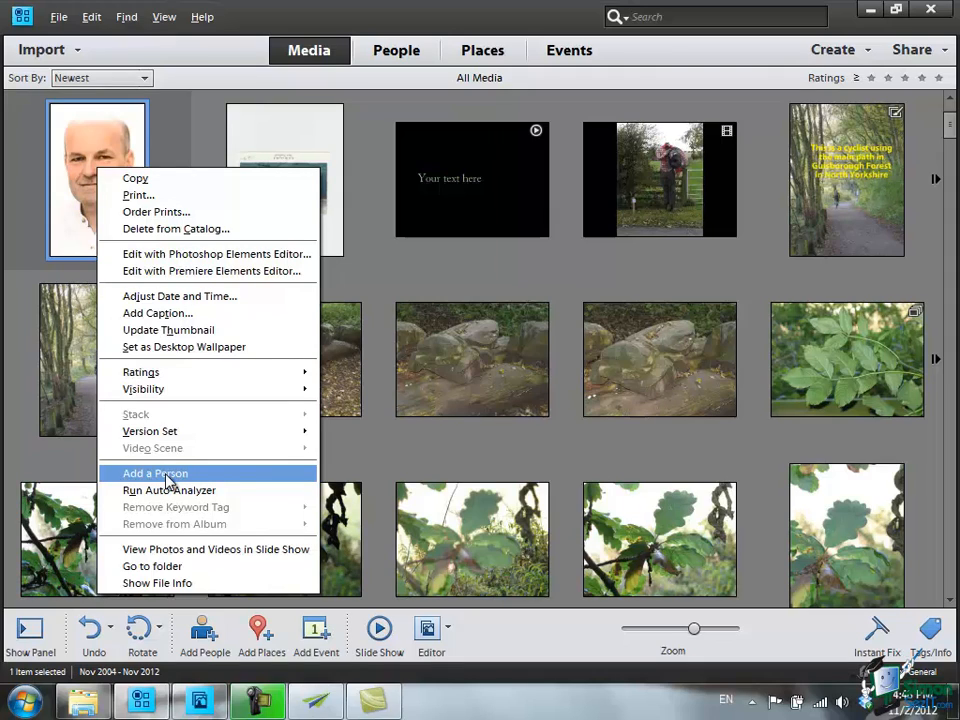
pyautogui.click(155, 473)
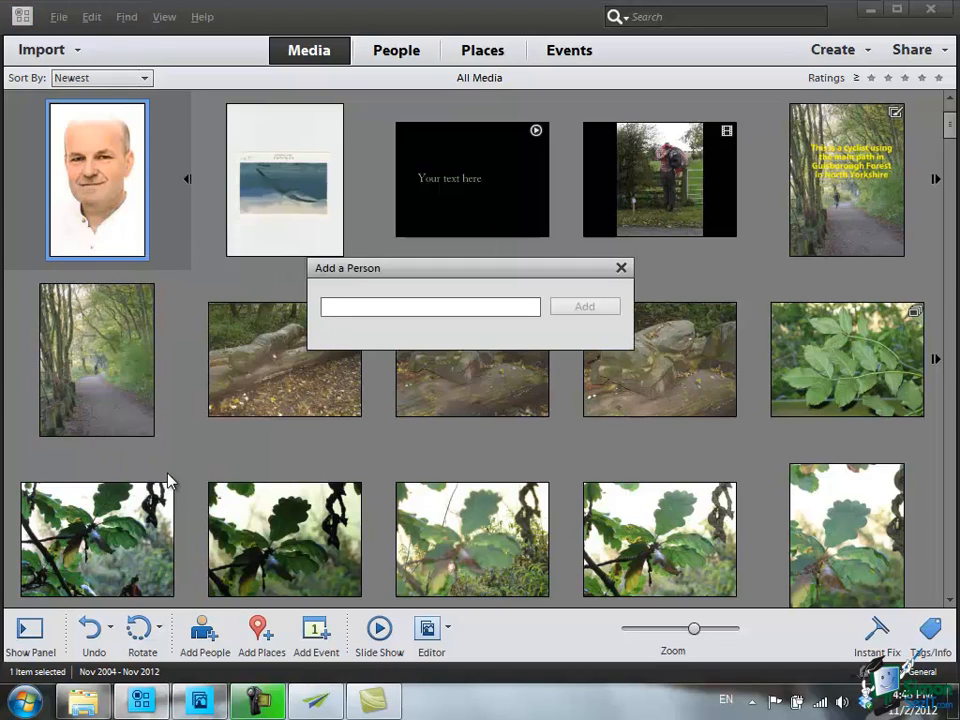
pyautogui.write('Toby A')
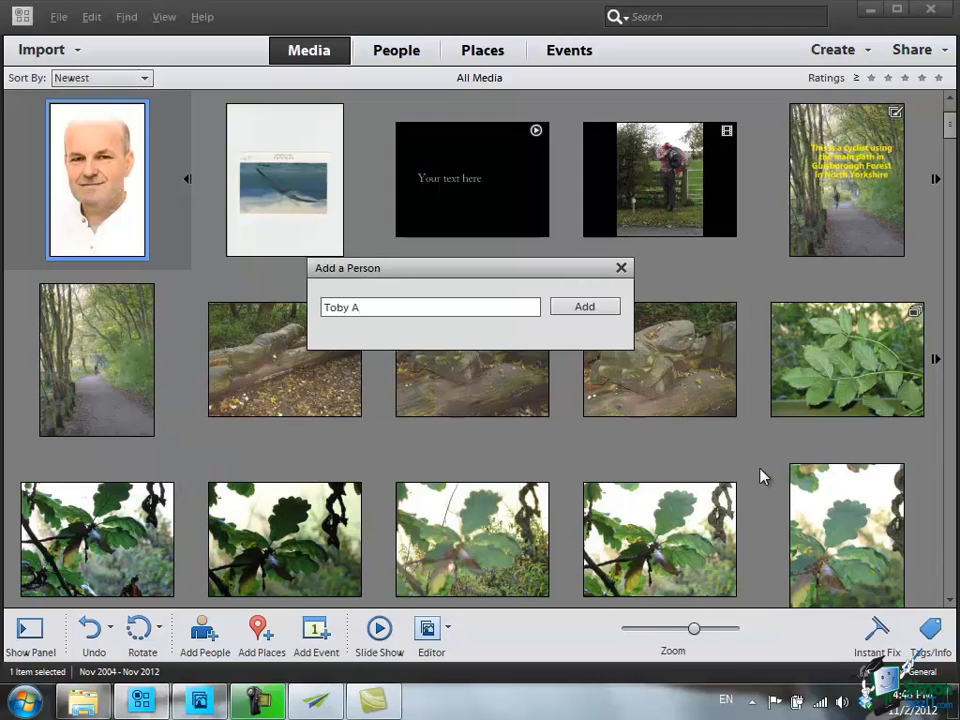
pyautogui.click(584, 306)
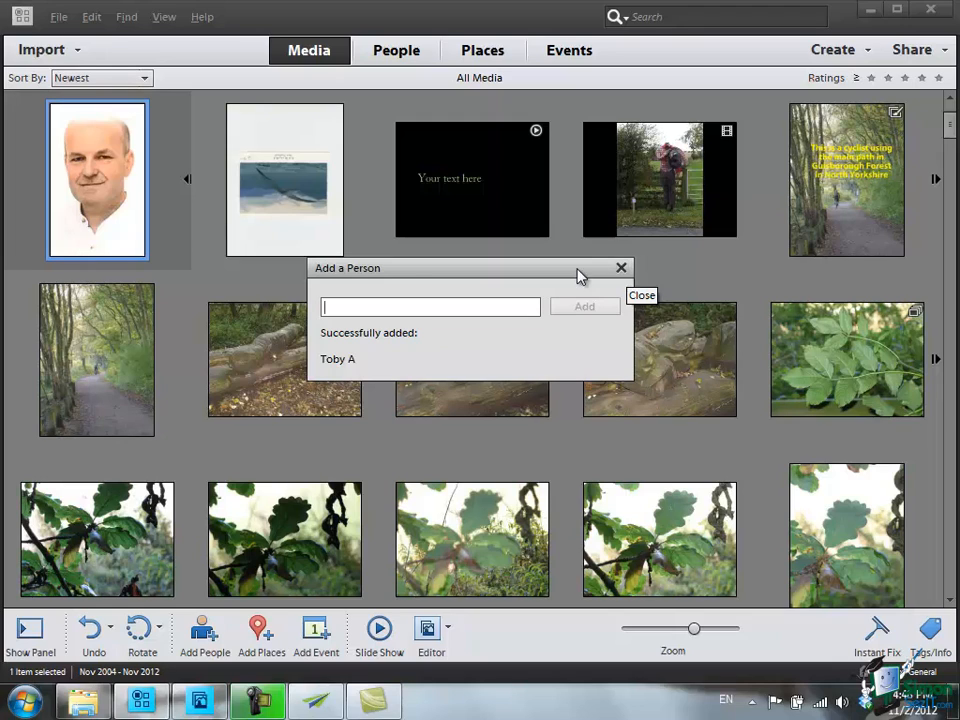
pyautogui.moveTo(560, 346)
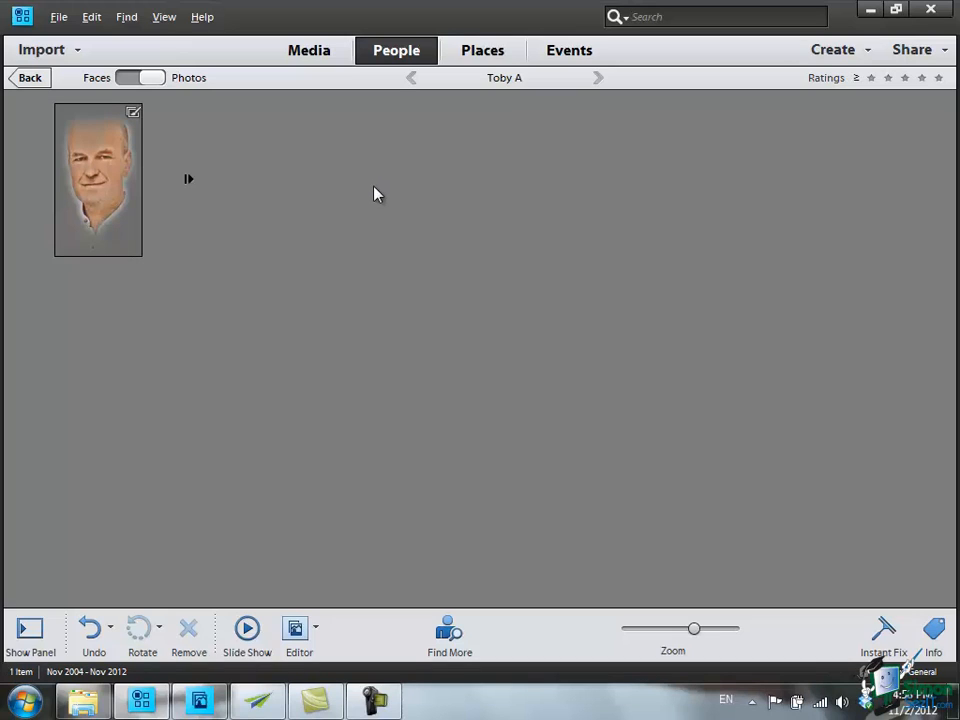
pyautogui.click(29, 77)
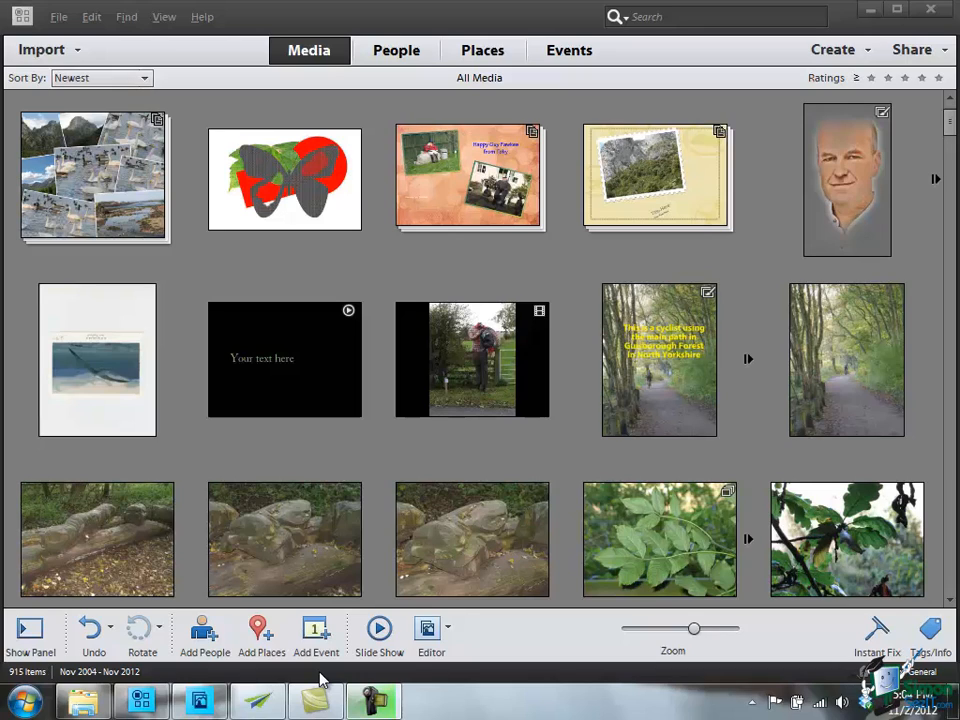
# Step: Show All Media in the Media grid, sorted by Newest
pyautogui.click(92, 177)
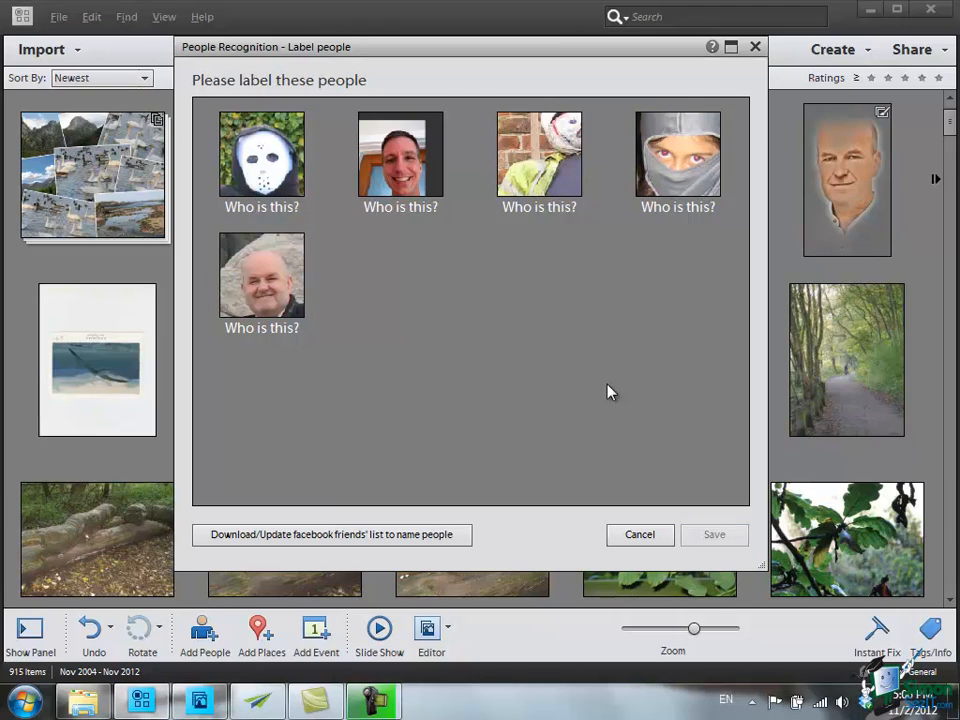
pyautogui.moveTo(596, 392)
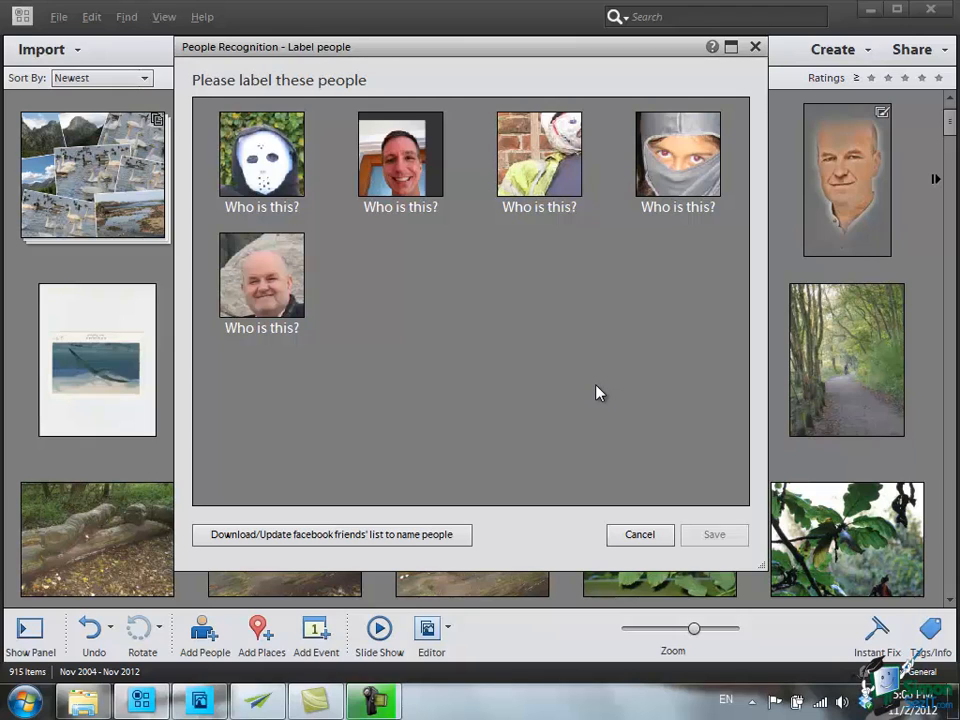
# Step: Start People Recognition to list the detected unnamed faces
pyautogui.click(677, 154)
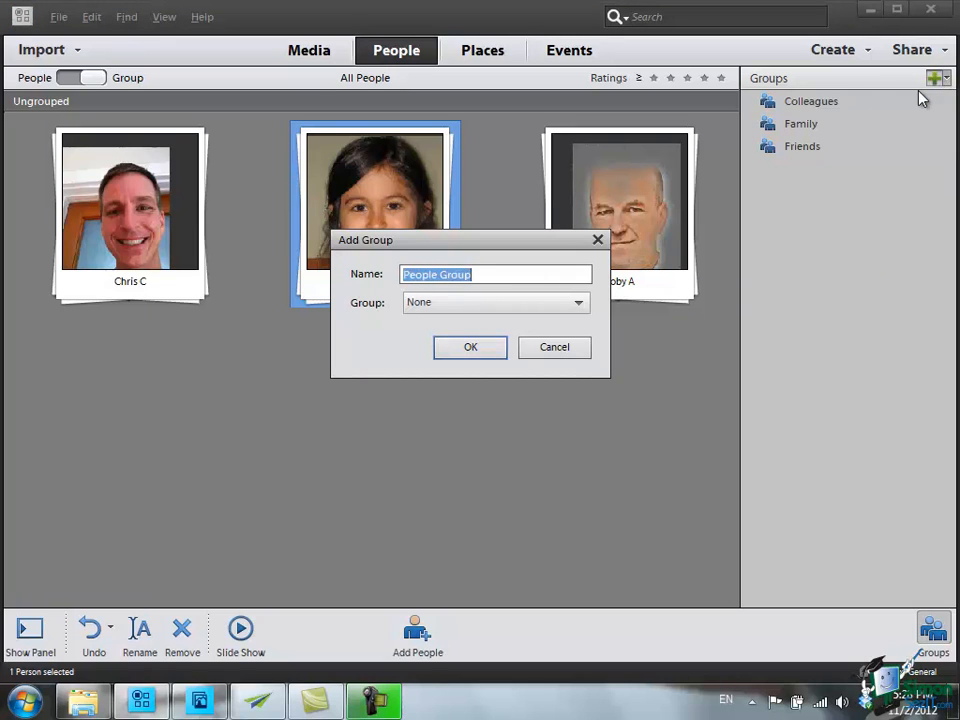
# Step: Choose New Group from the Groups panel's green + menu
pyautogui.click(470, 347)
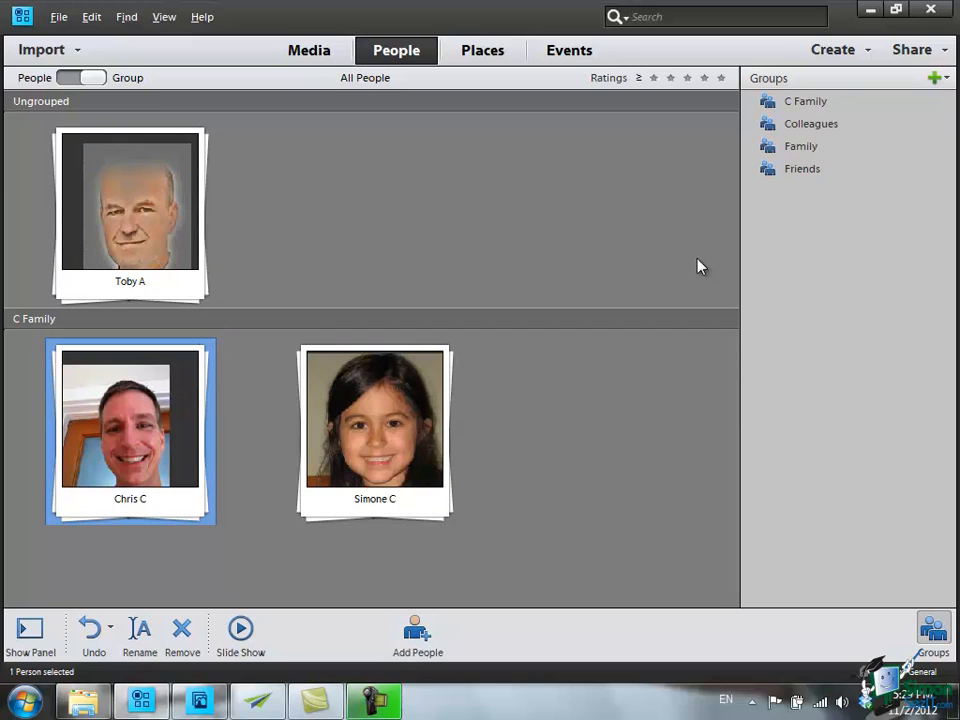
# Step: Double-click in the Groups panel while building the C Family group
pyautogui.doubleClick(129, 420)
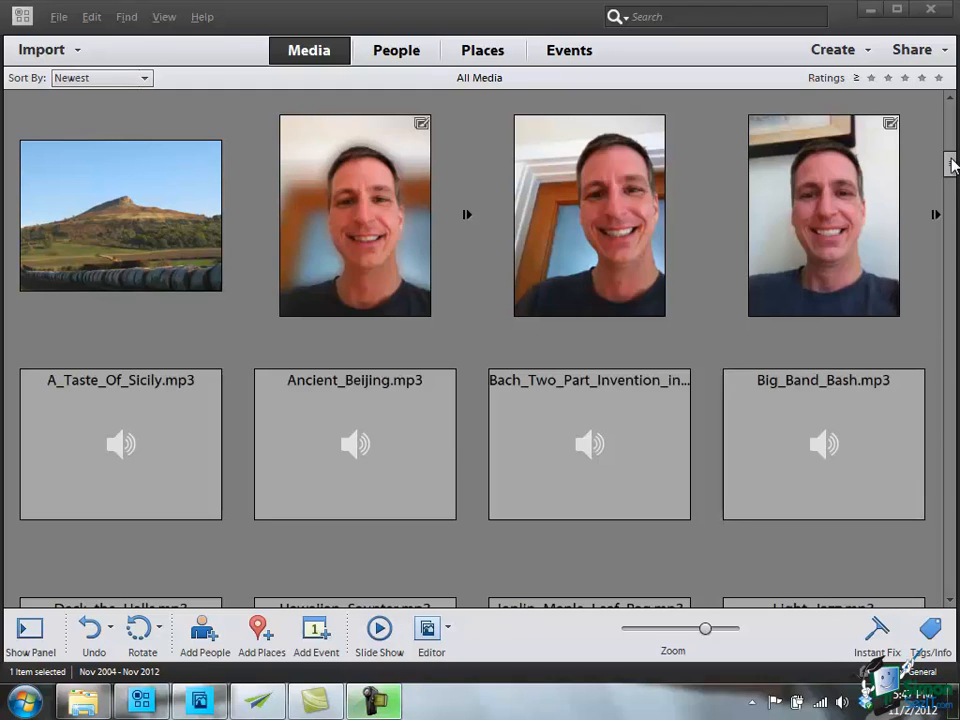
pyautogui.write('Chris C')
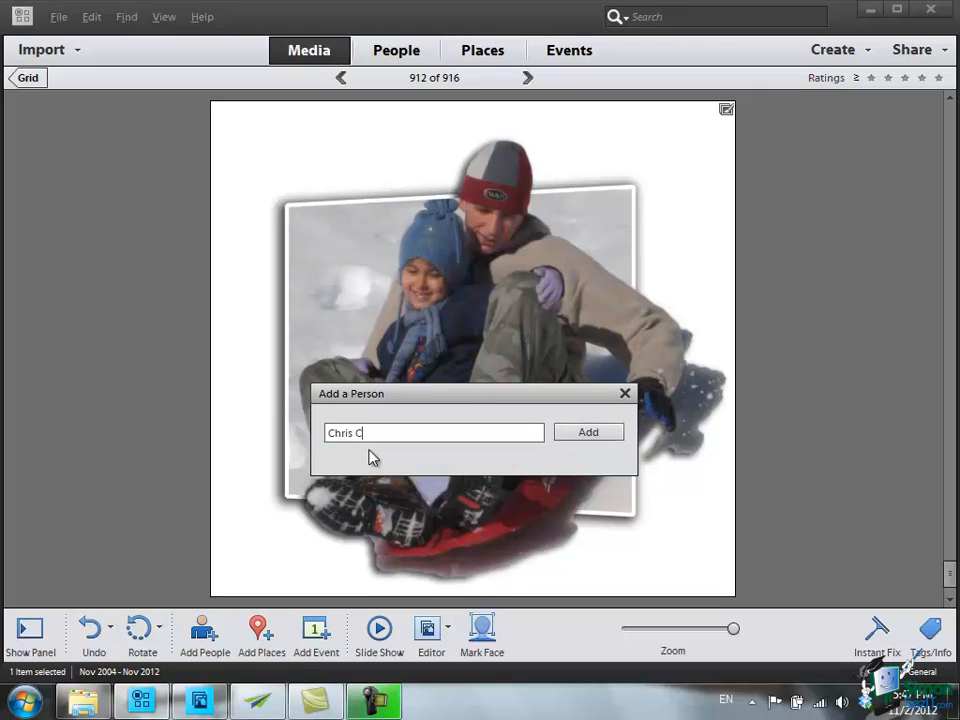